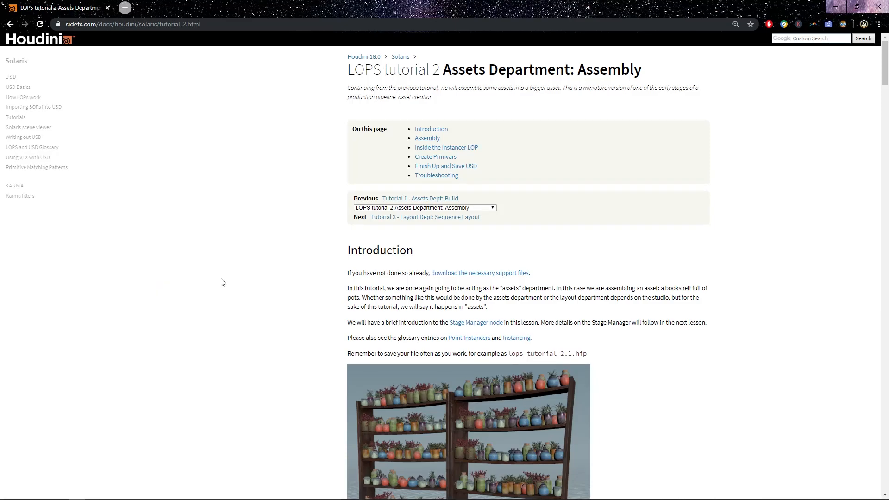
mouse_move(365, 264)
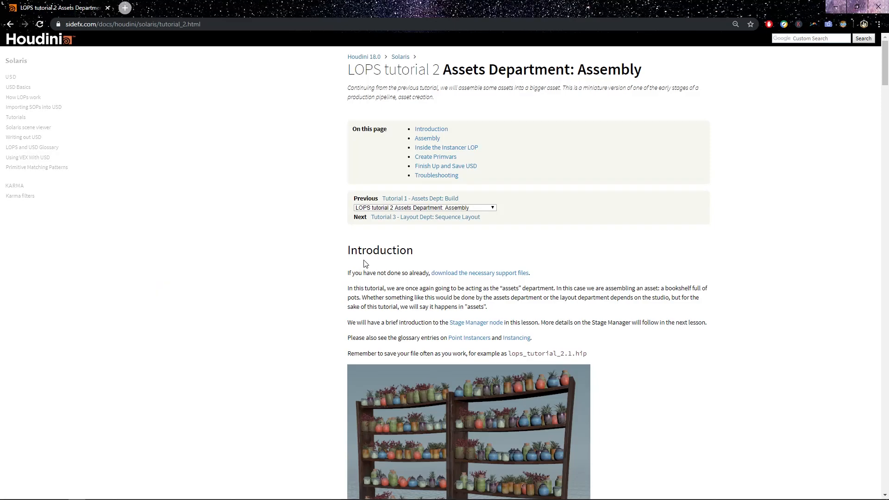
mouse_move(332, 273)
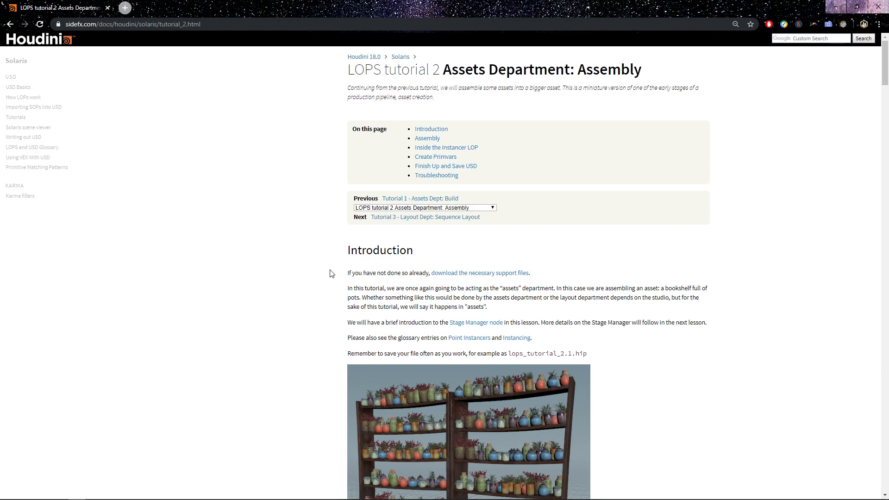
mouse_move(327, 290)
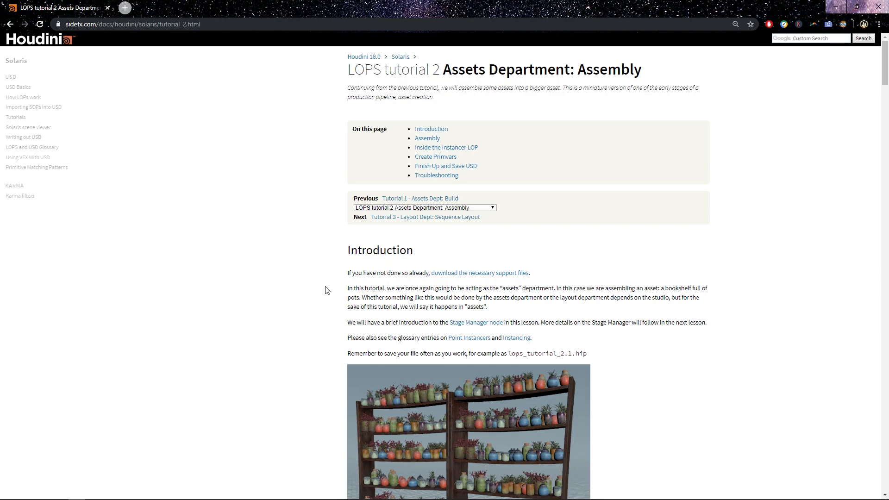
mouse_move(310, 300)
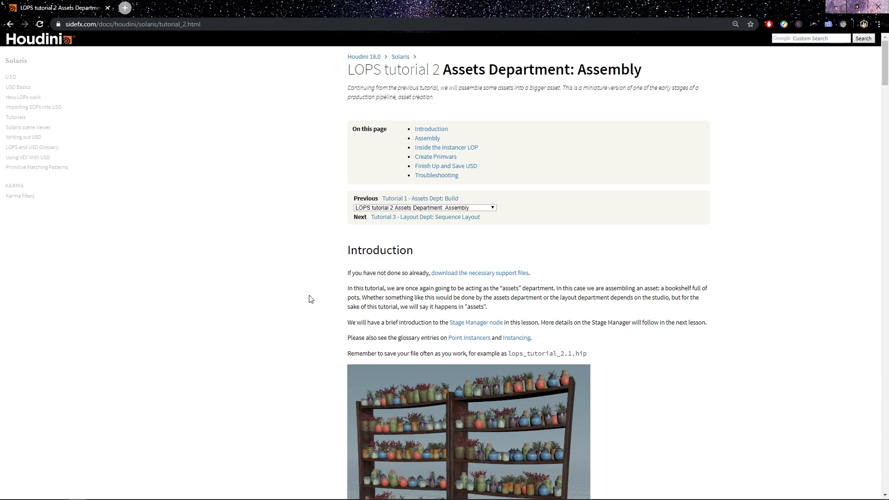
Scroll the tutorial page to the finished node network diagram near the Troubleshooting section
scroll(down, 3)
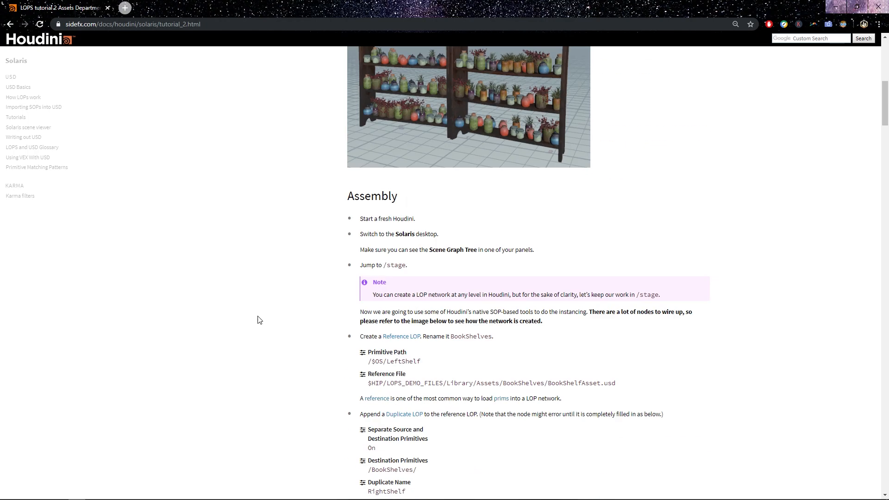
scroll(down, 3)
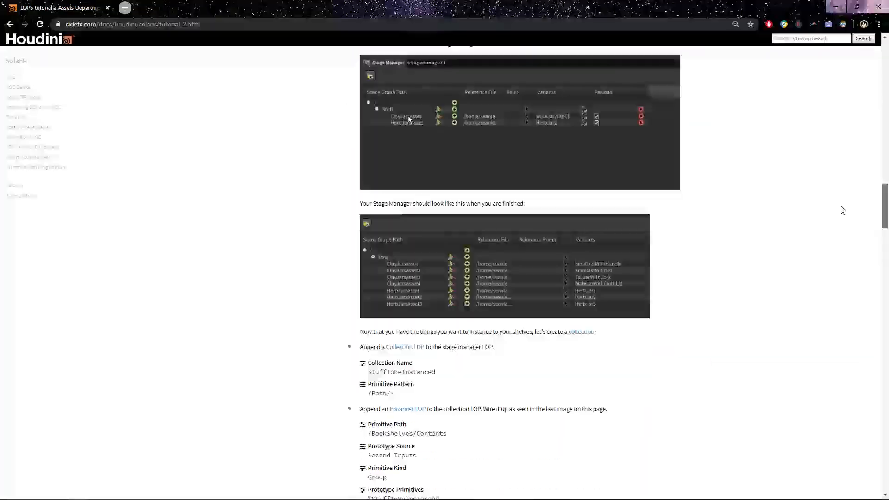
scroll(down, 3)
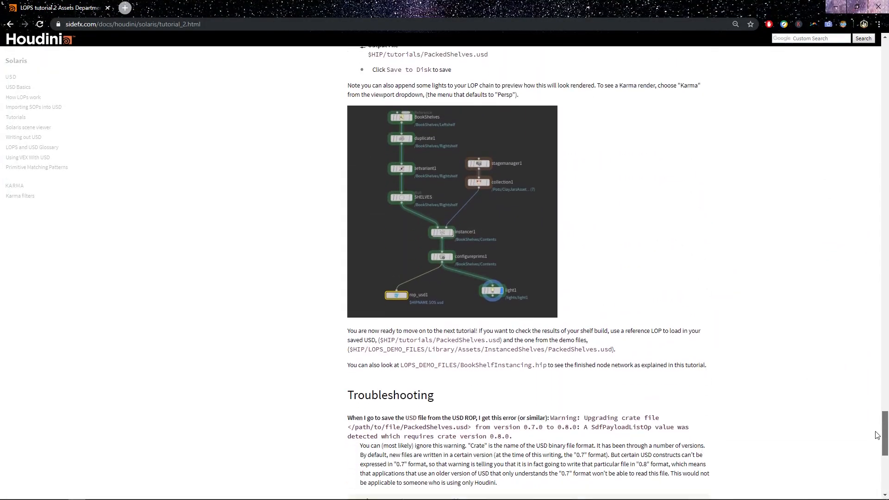
scroll(up, 3)
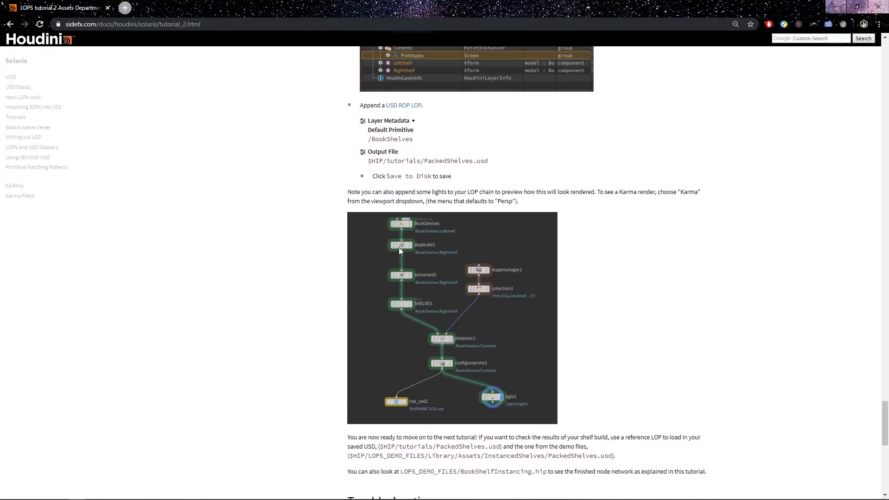
mouse_move(409, 306)
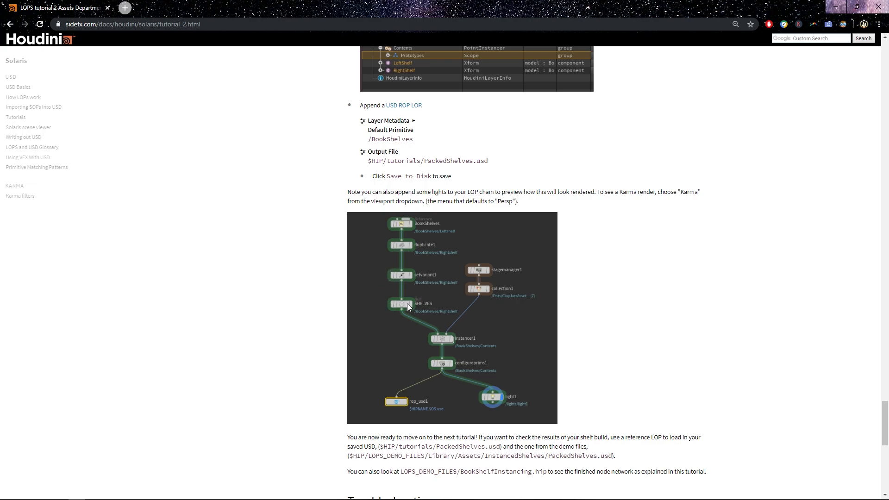
mouse_move(445, 267)
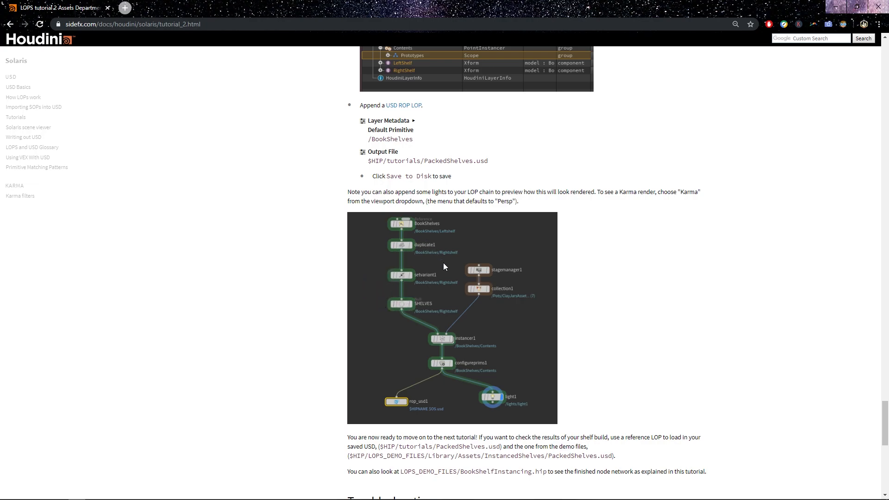
mouse_move(380, 296)
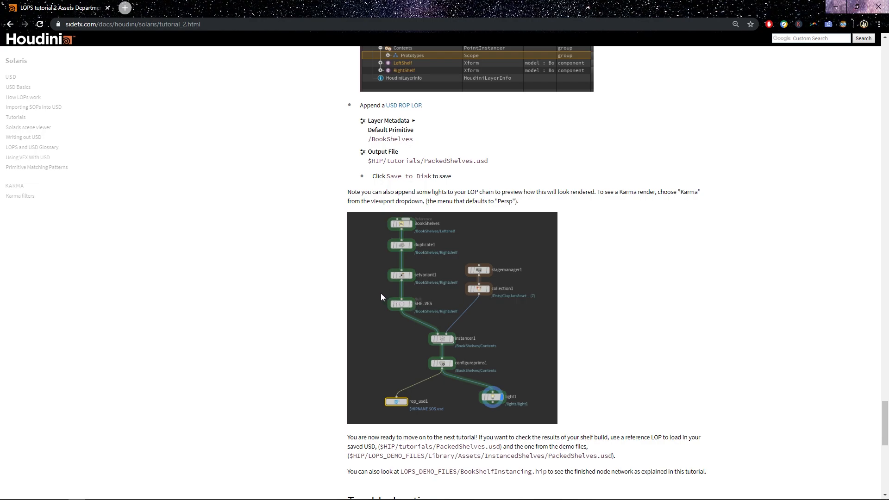
mouse_move(415, 243)
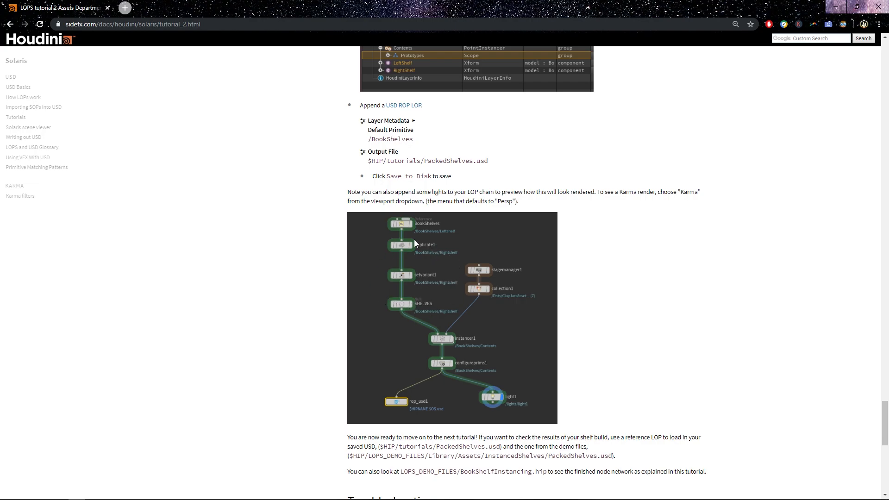
mouse_move(401, 251)
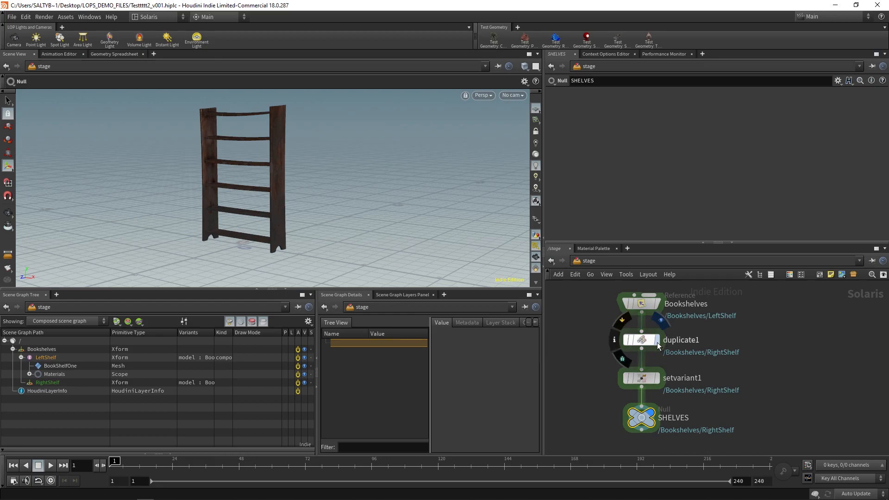
Delete setvariant1 so duplicate1 connects straight into the SHELVES null
click(641, 340)
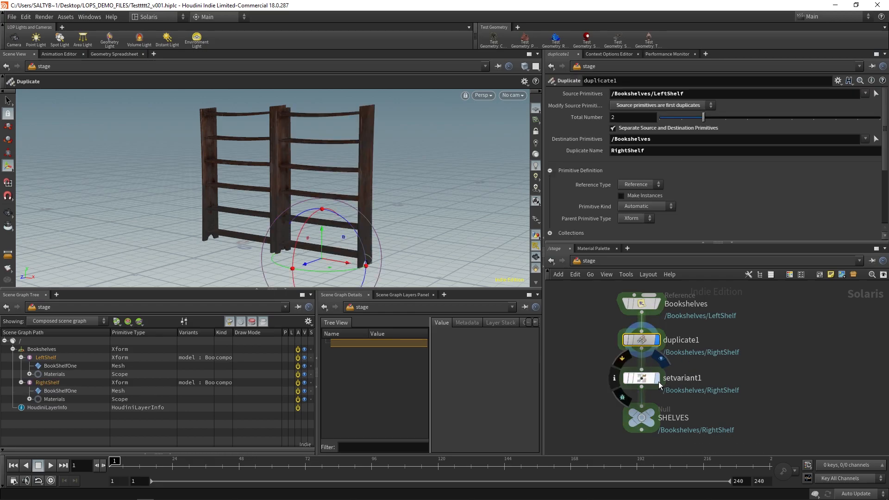
click(641, 378)
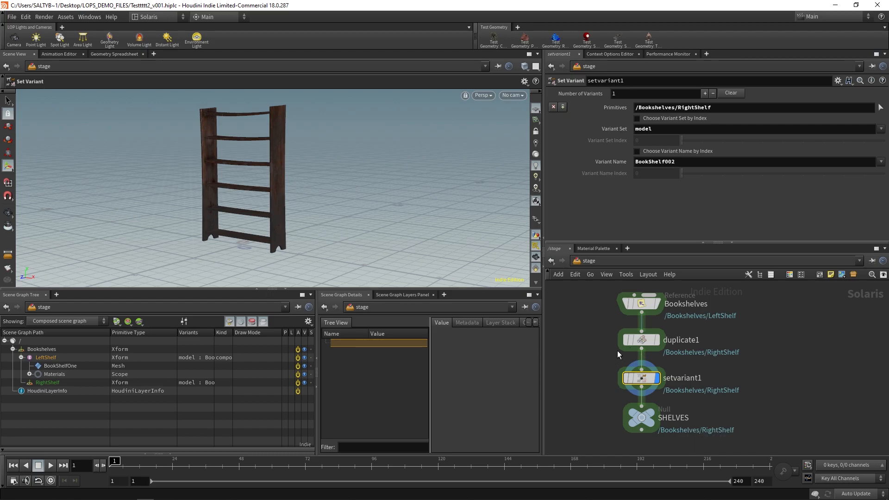
mouse_move(749, 386)
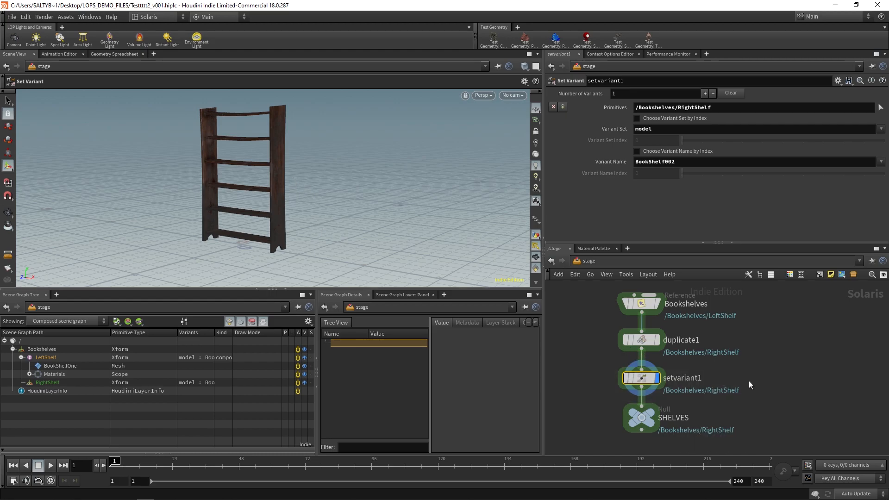
click(641, 418)
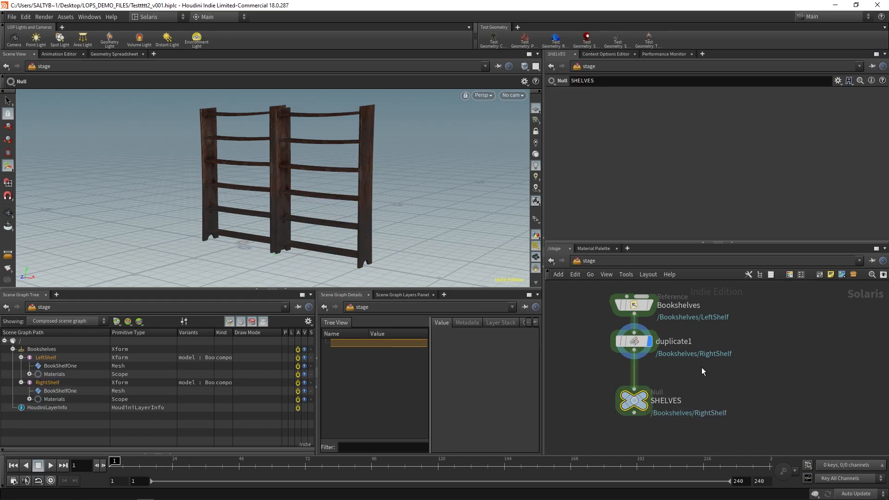
click(634, 306)
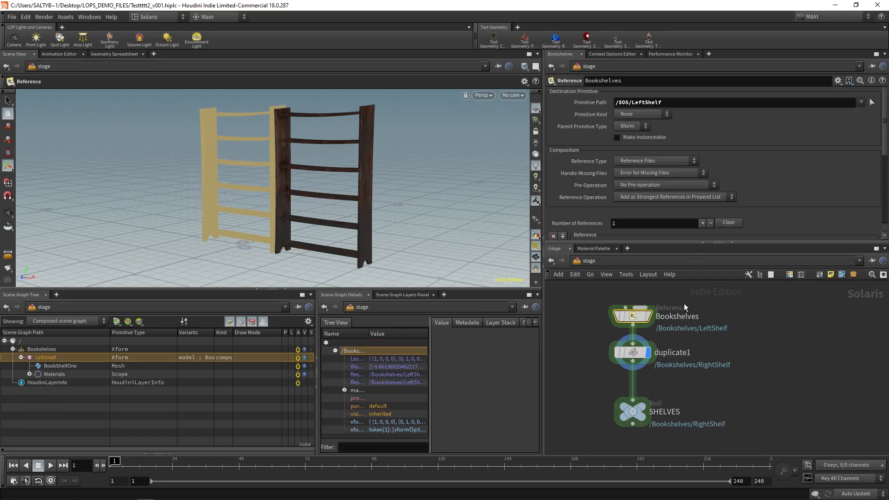
mouse_move(656, 316)
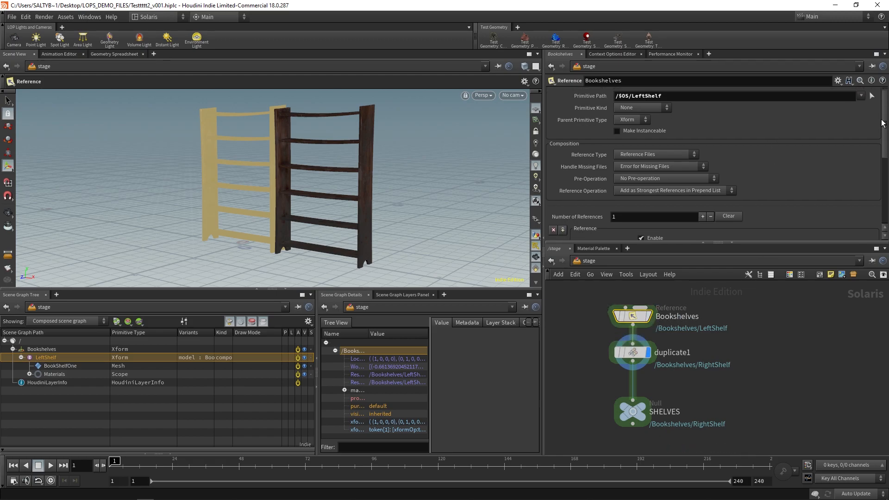
click(631, 352)
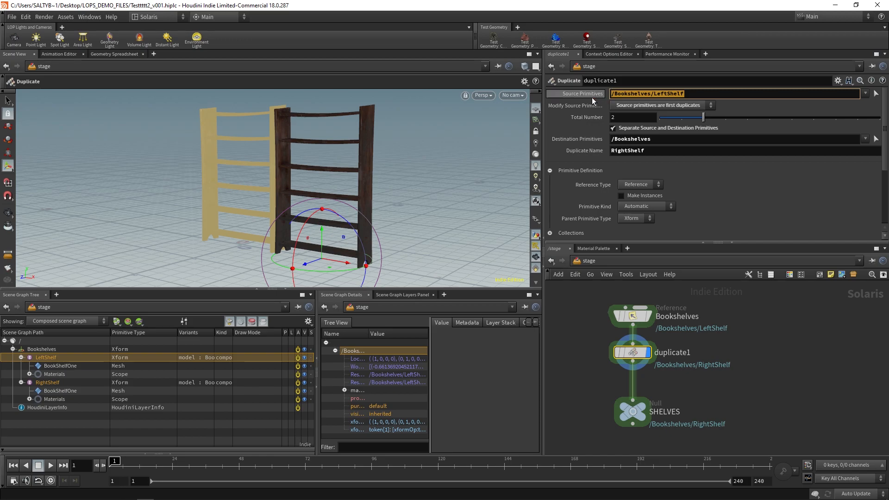
mouse_move(685, 110)
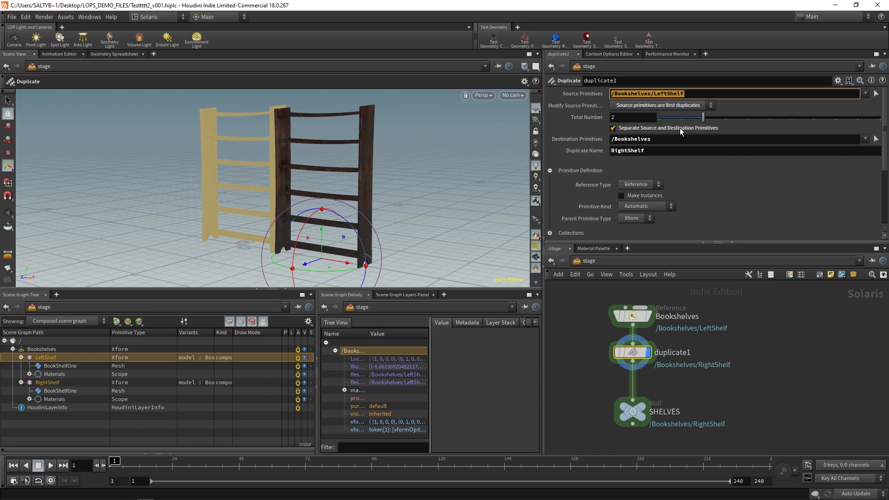
click(48, 383)
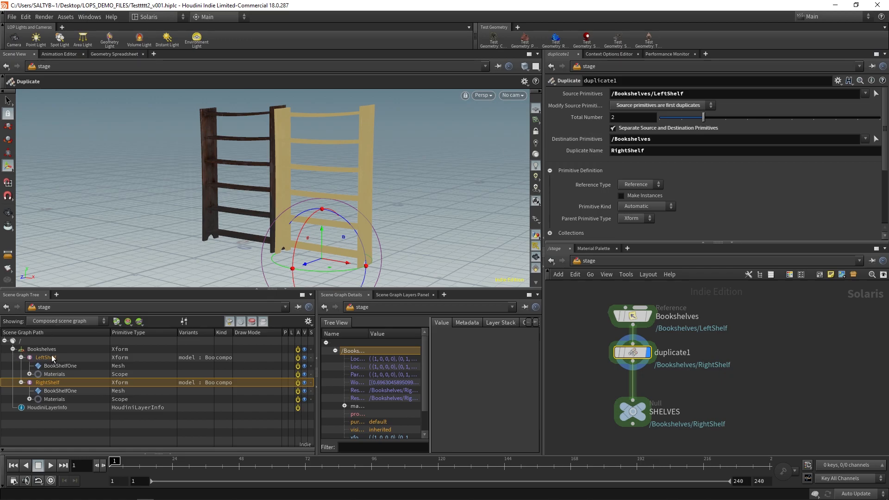
click(41, 349)
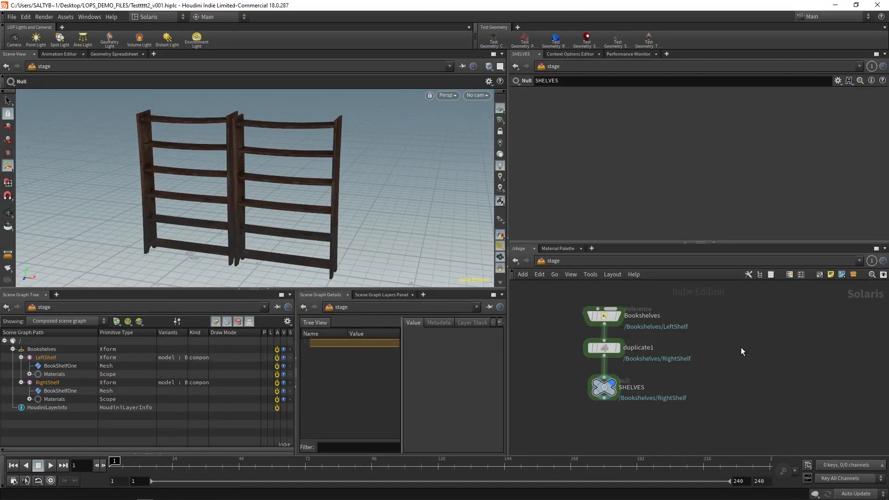
mouse_move(674, 347)
text(inst)
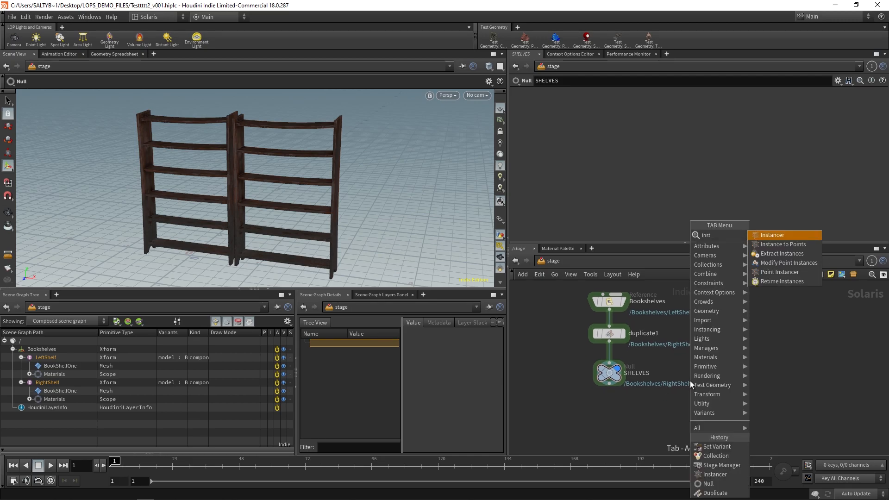
Place the instancer under SHELVES and start creating a Stage Manager node via the Tab menu
click(771, 234)
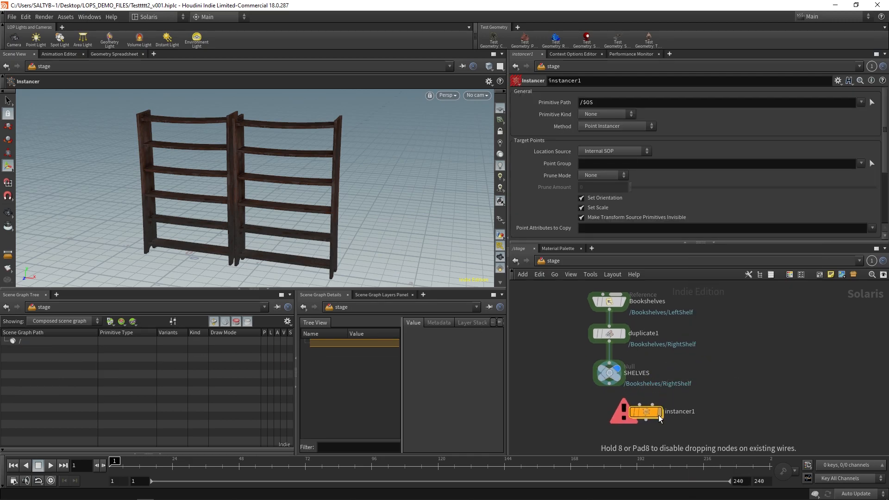
key(Tab)
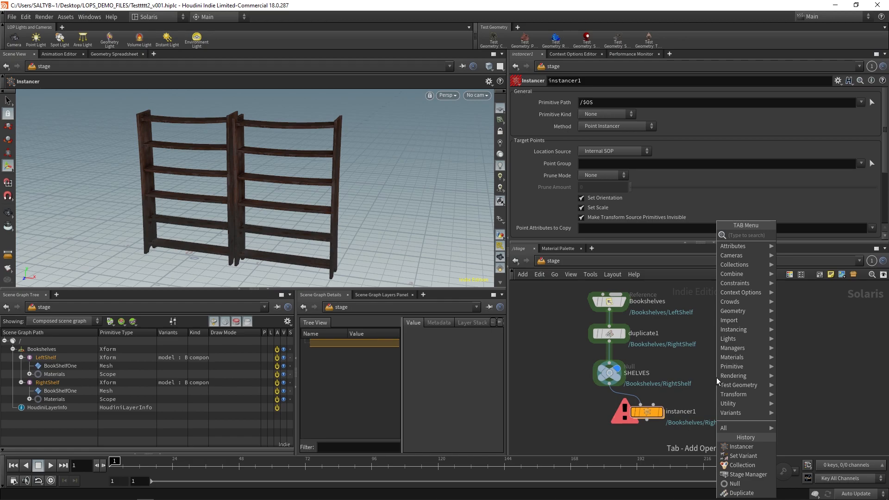
text(stage)
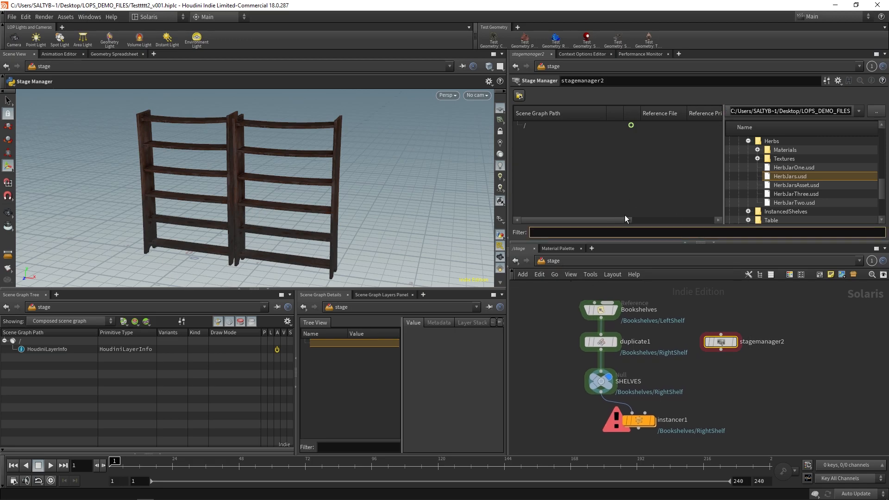
Drag ClayJars.usd and HerbJars.usd into the stage manager as ClayJars1-4 and HerbJars1-3 references
scroll(down, 3)
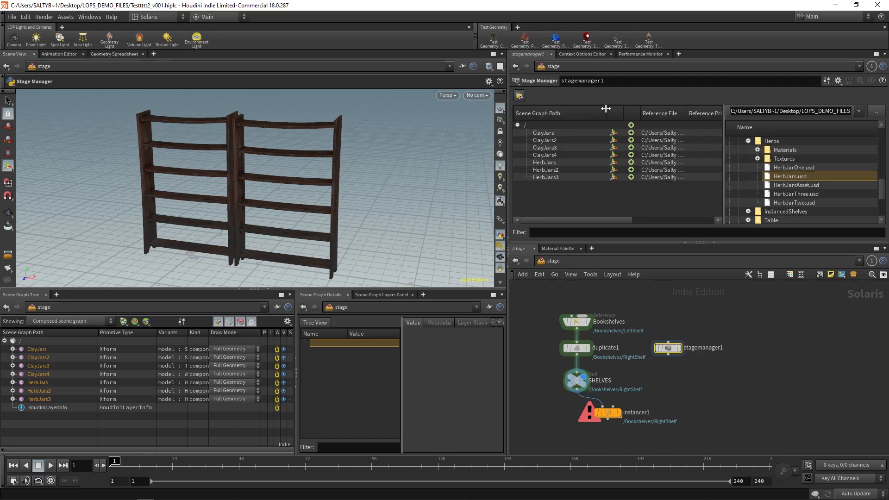
scroll(up, 3)
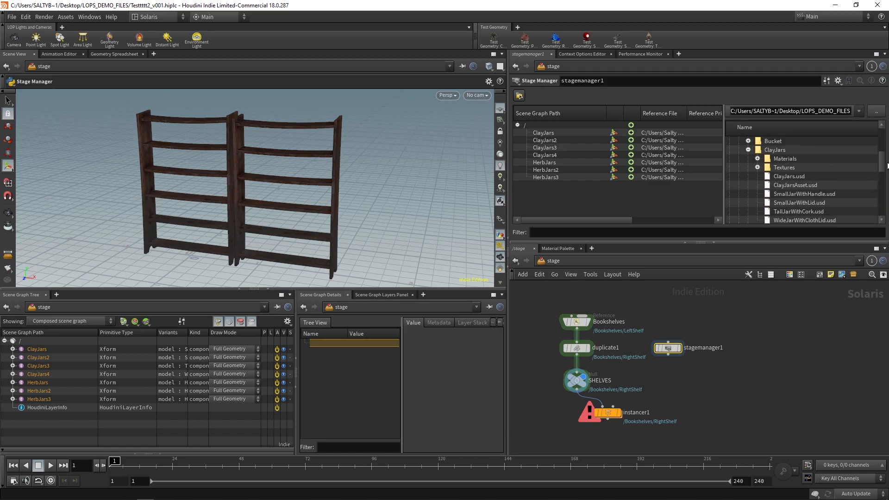
scroll(down, 3)
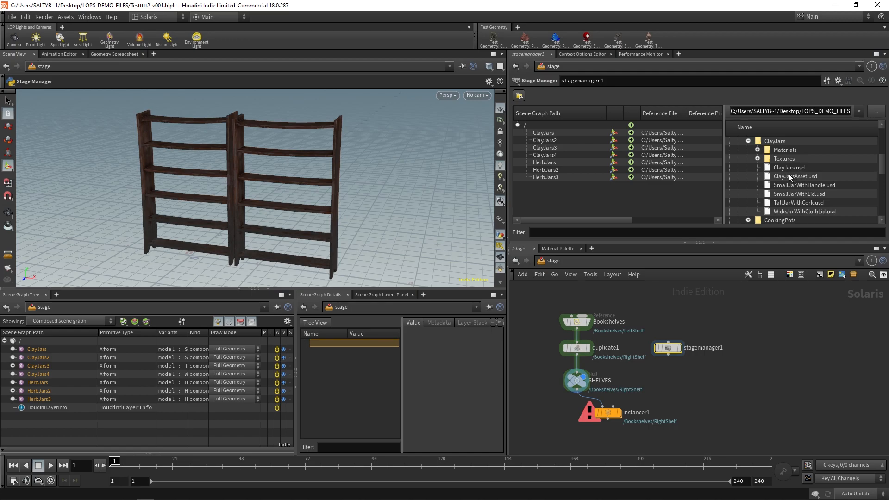
mouse_move(723, 194)
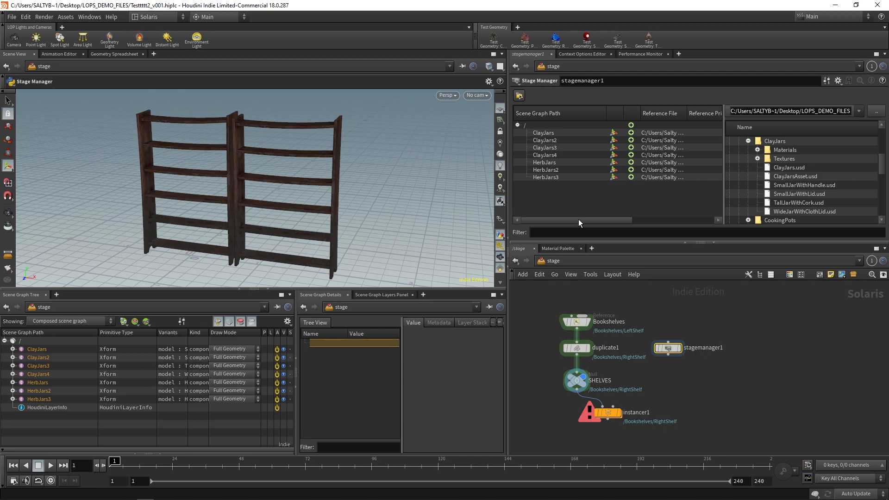
click(544, 140)
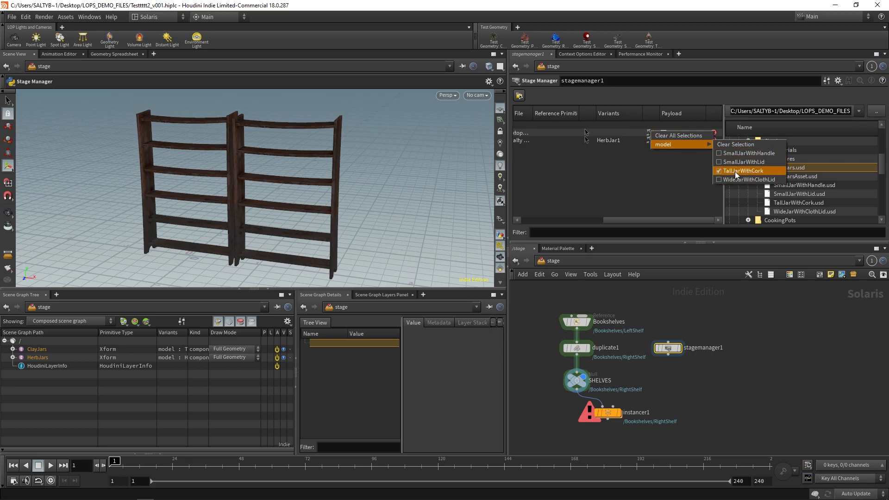
Assign TallJarWithCork, SmallJarWithHandle and other distinct model variants to each jar, displaying stagemanager1
click(741, 170)
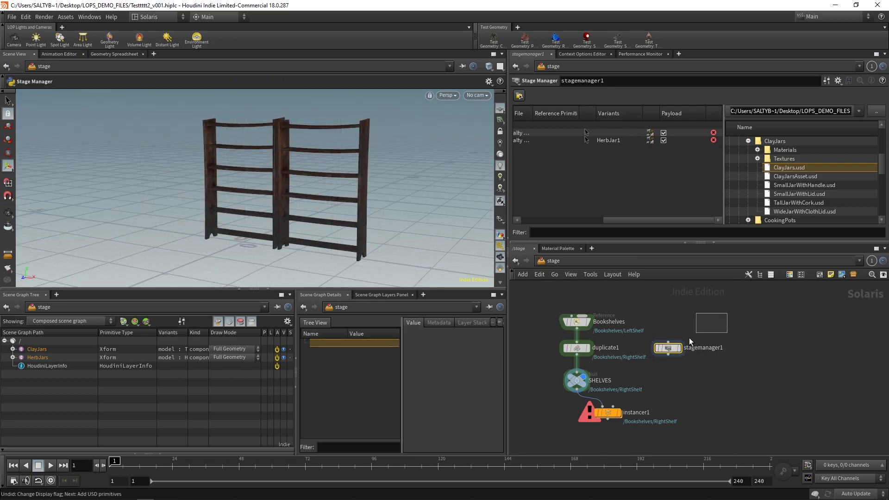
click(668, 347)
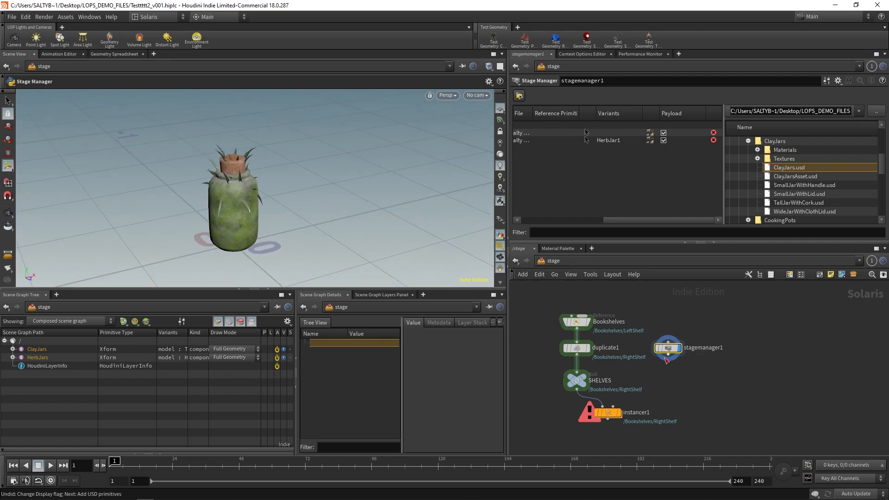
click(650, 140)
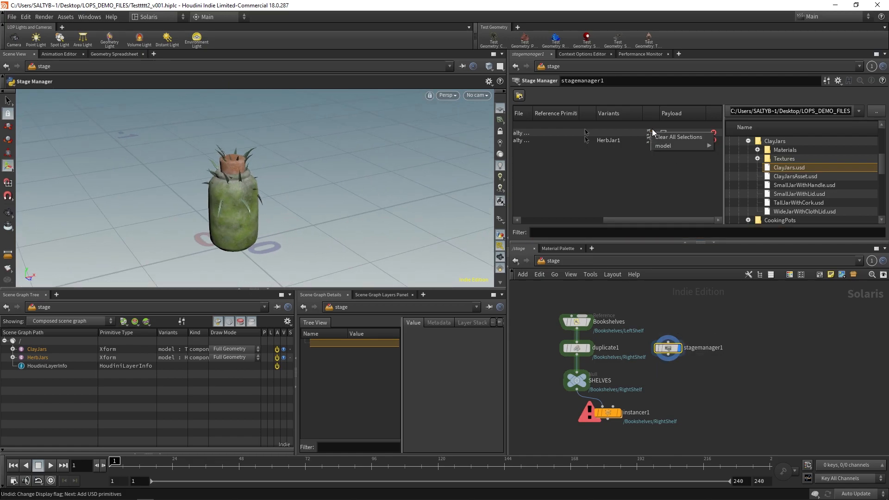
click(663, 153)
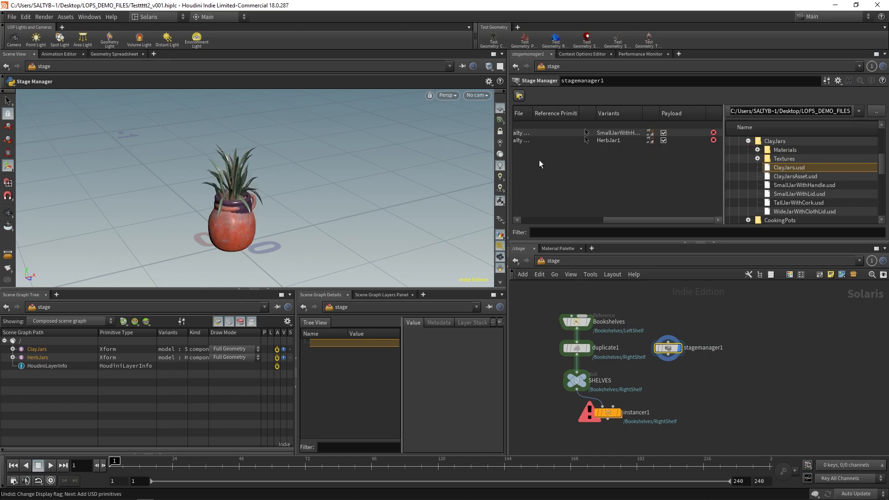
mouse_move(628, 224)
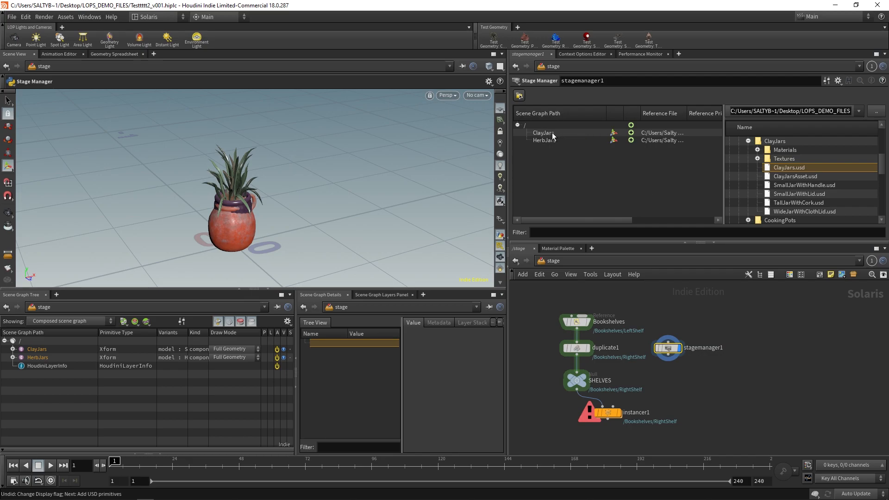
click(542, 132)
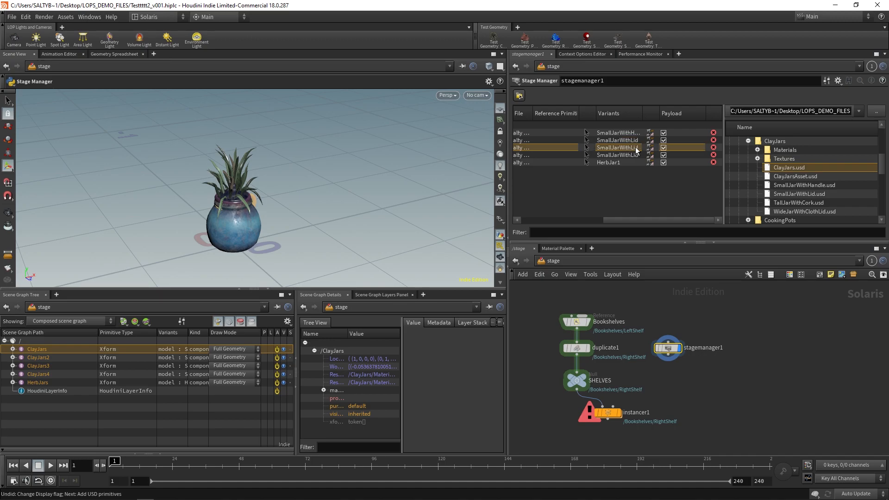
click(617, 148)
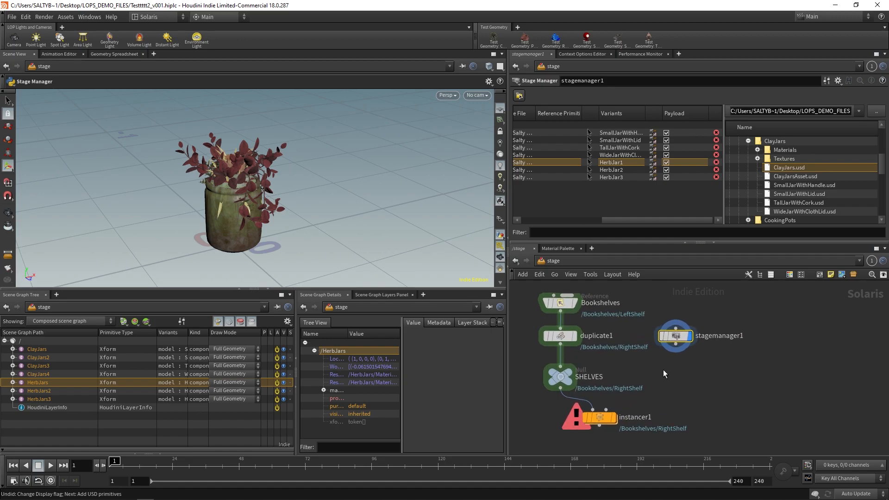
mouse_move(720, 322)
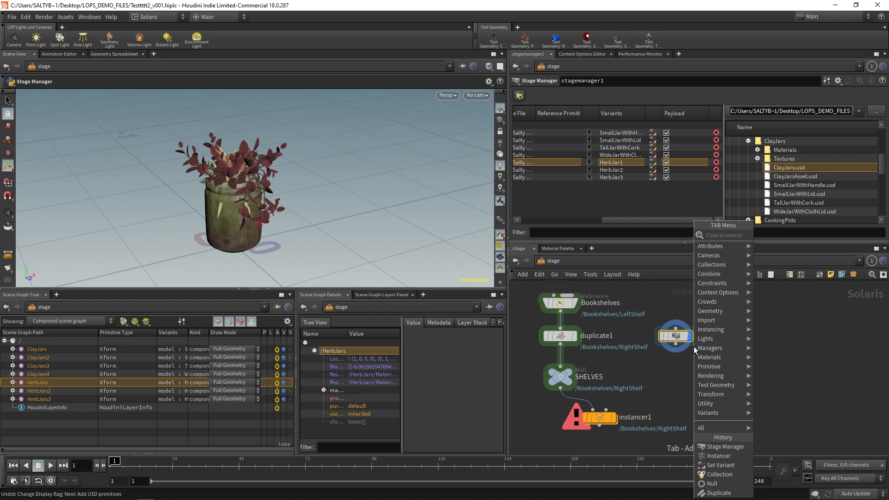
Create a Collection node wired under stagemanager1 with Add Exclusions enabled
text(colle)
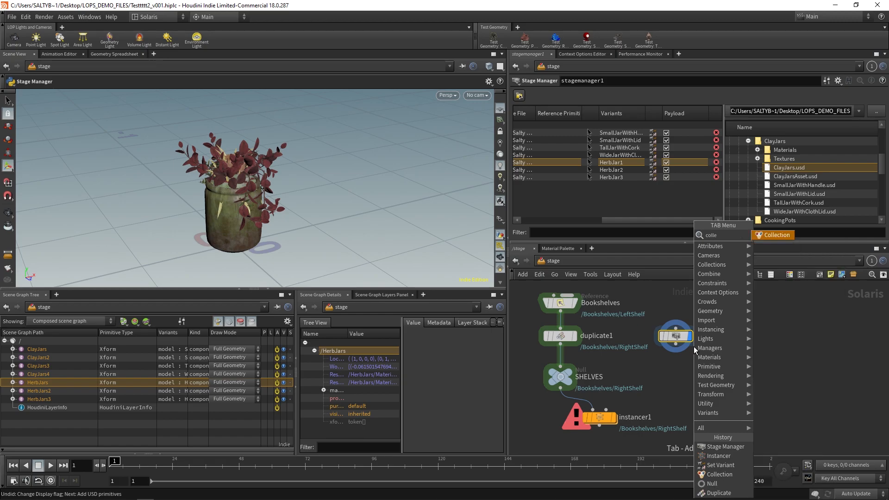
click(720, 474)
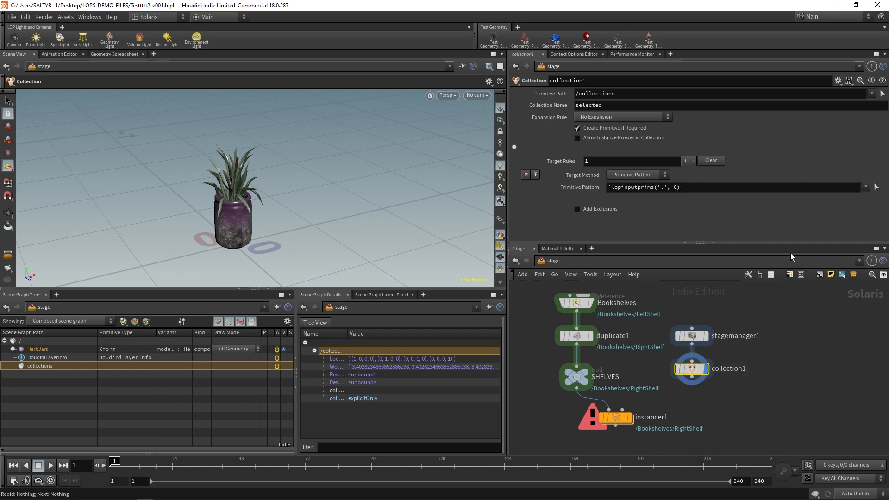
mouse_move(594, 216)
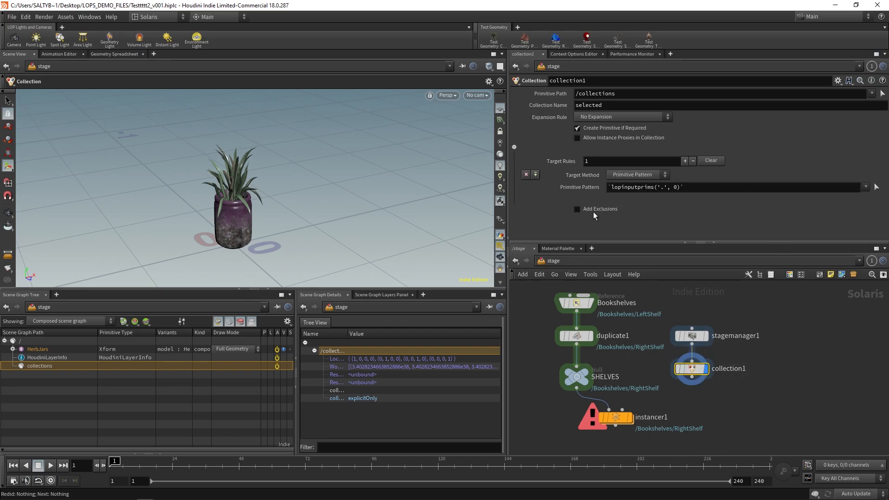
click(578, 209)
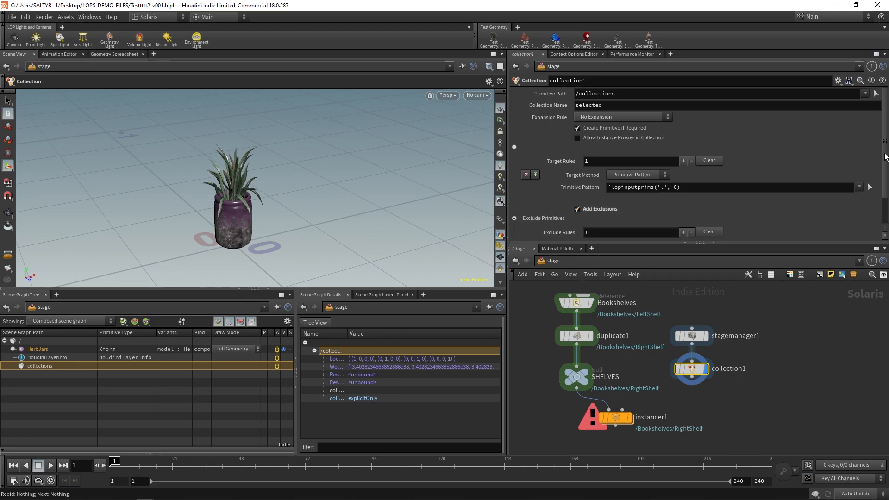
Clear the collection's Primitive Pattern using the preset patterns menu
scroll(down, 3)
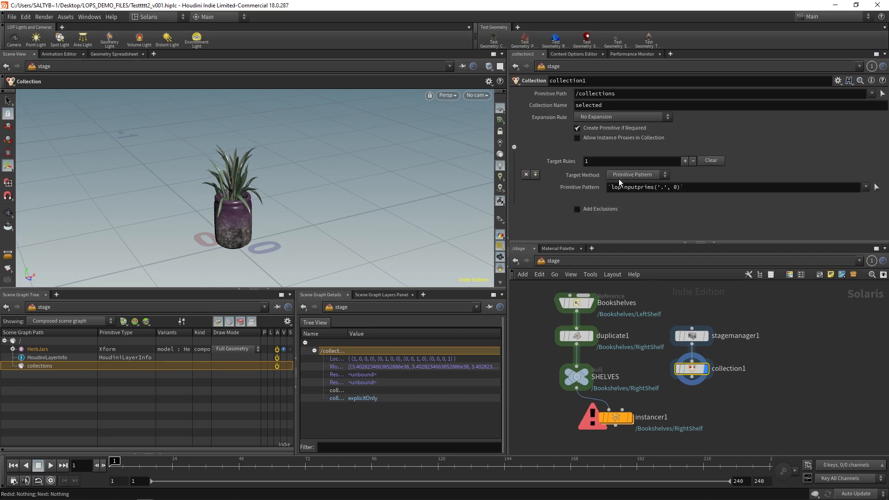
mouse_move(671, 274)
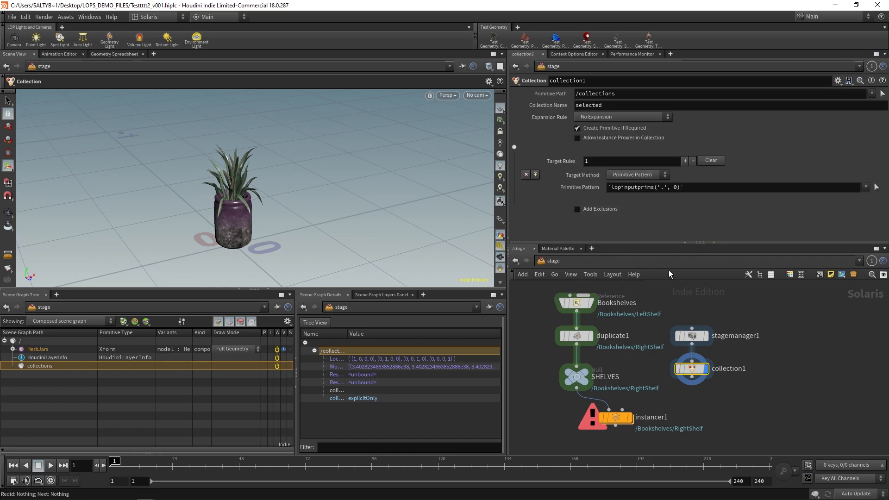
click(866, 187)
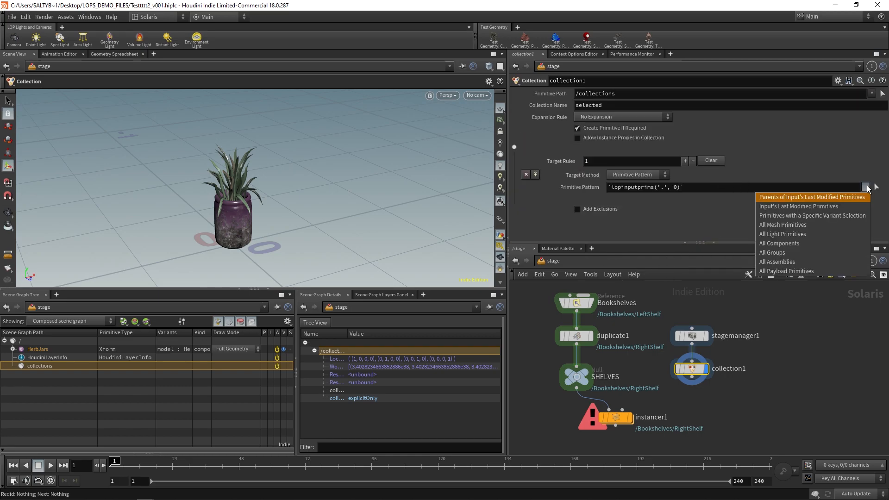
mouse_move(811, 227)
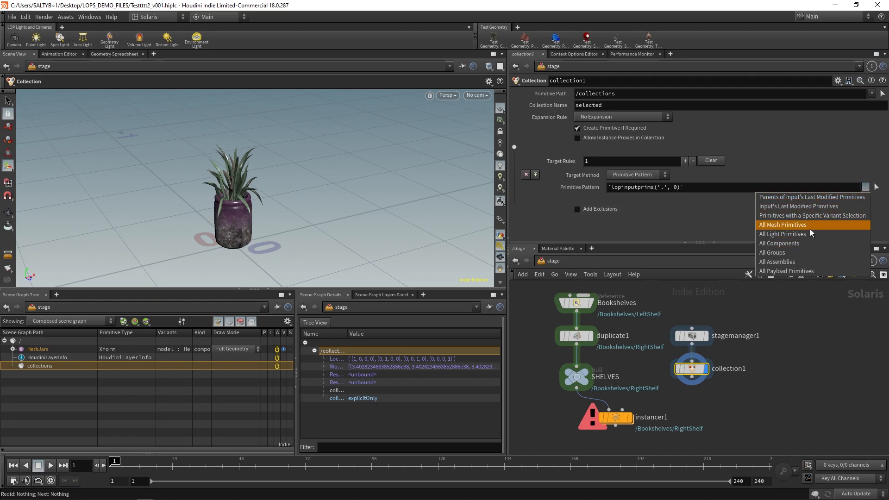
click(783, 224)
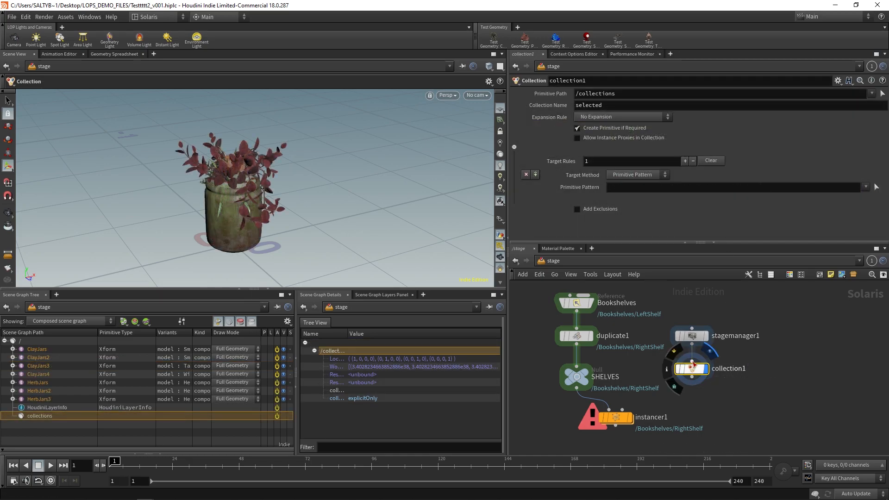
mouse_move(798, 321)
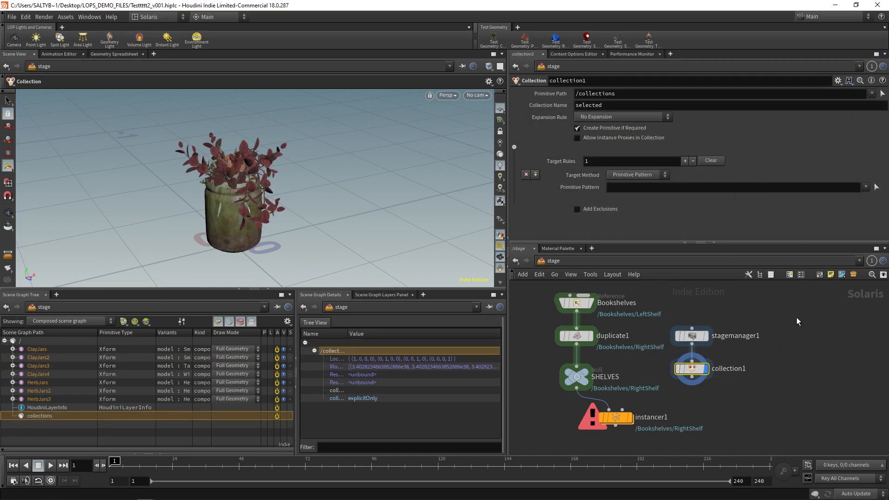
mouse_move(760, 324)
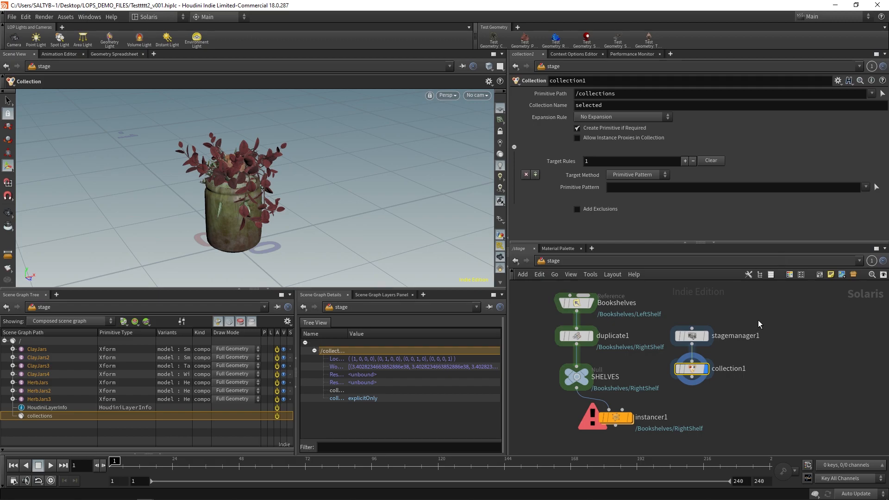
mouse_move(774, 332)
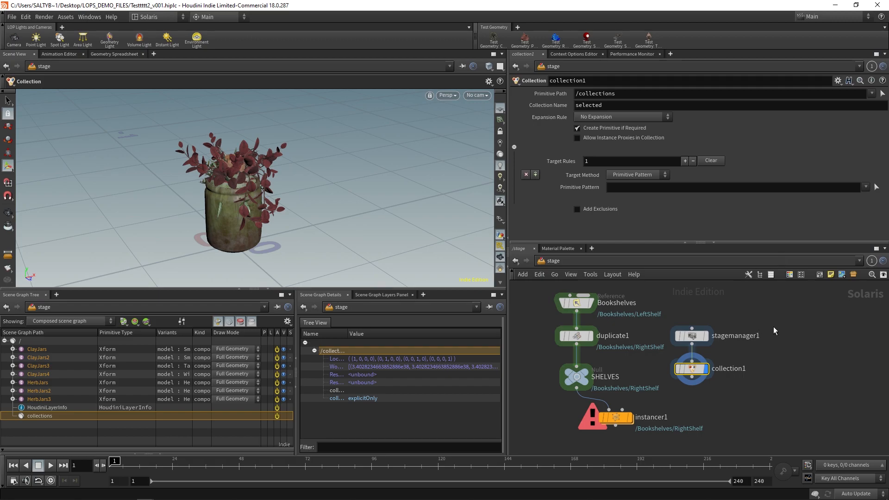
mouse_move(759, 300)
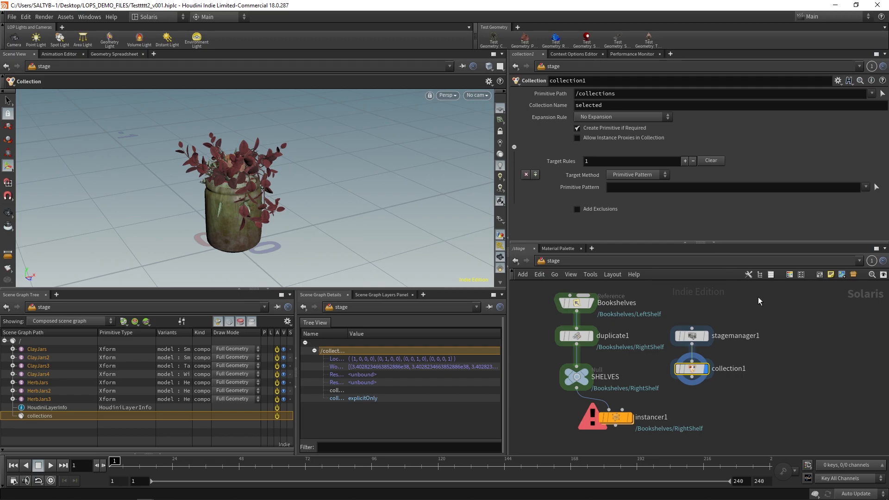
Add a Jars group primitive in the stage manager and nest the seven jar references under /Jars
click(691, 335)
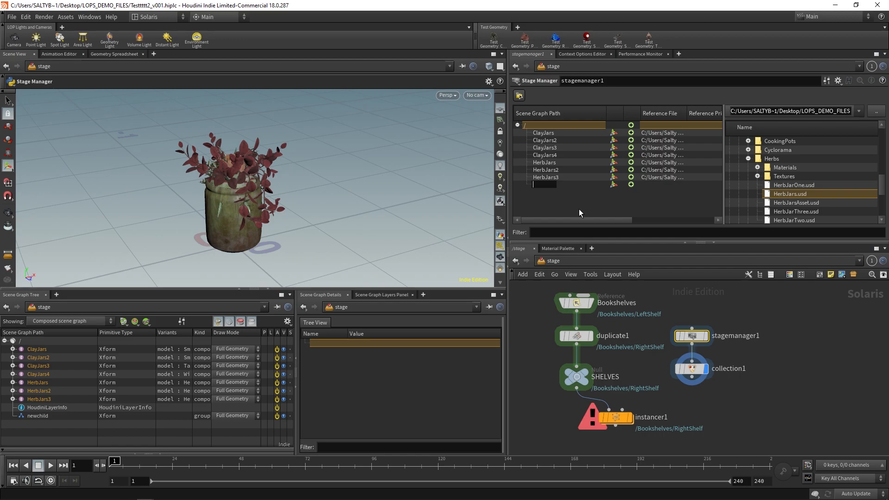
text(Jars)
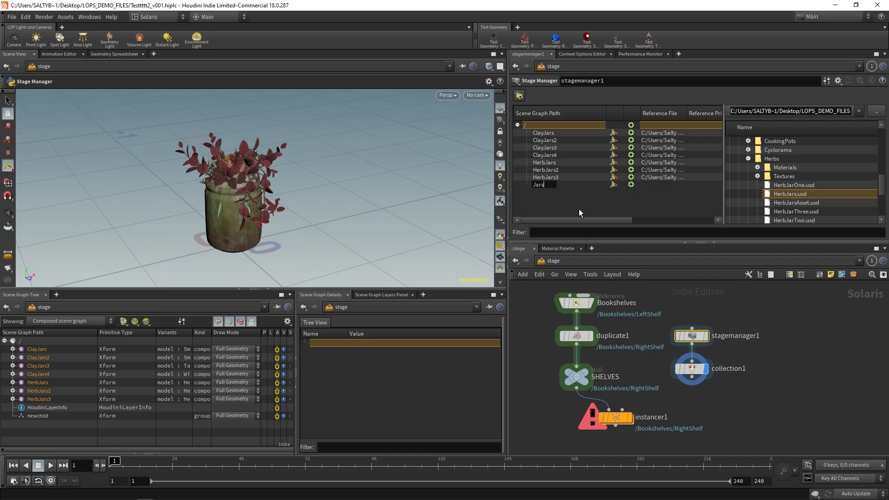
click(543, 133)
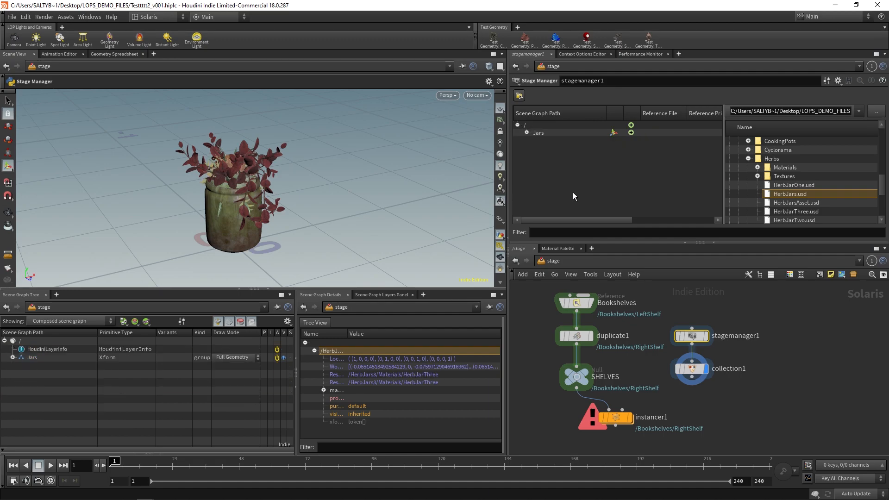
click(526, 132)
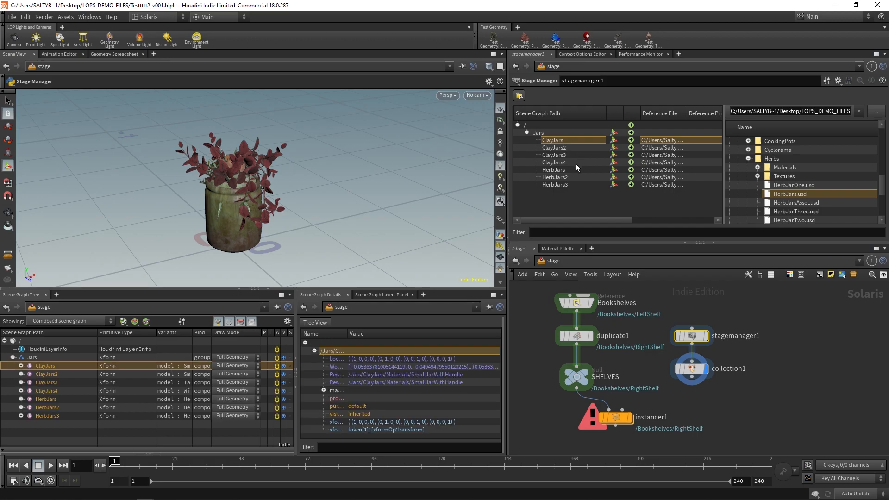
click(537, 133)
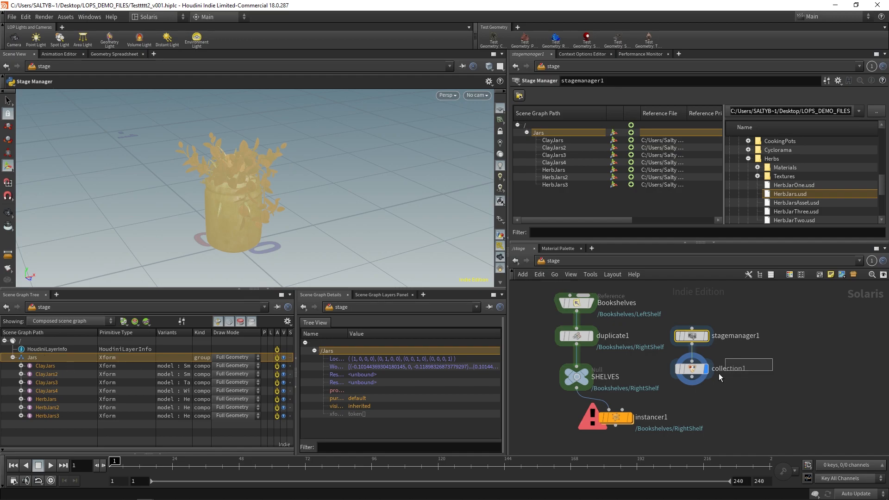
Set collection1's Primitive Pattern to /Jars/* so it gathers all seven jars
click(690, 369)
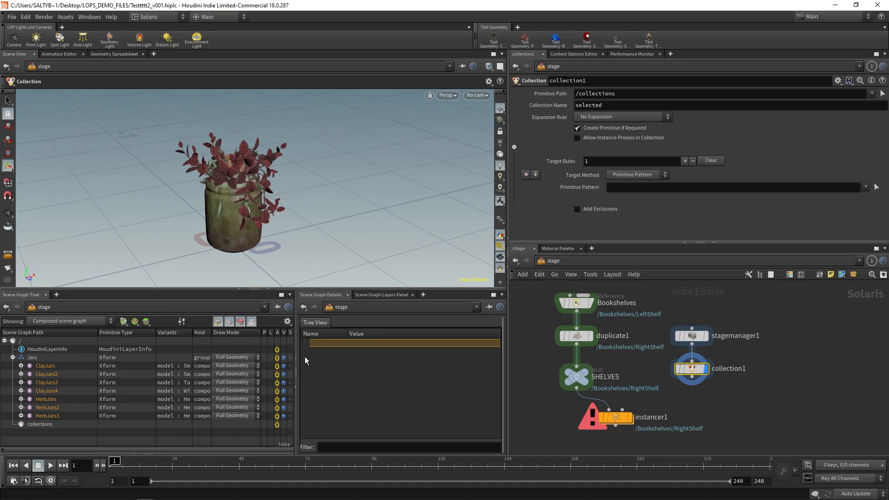
click(731, 187)
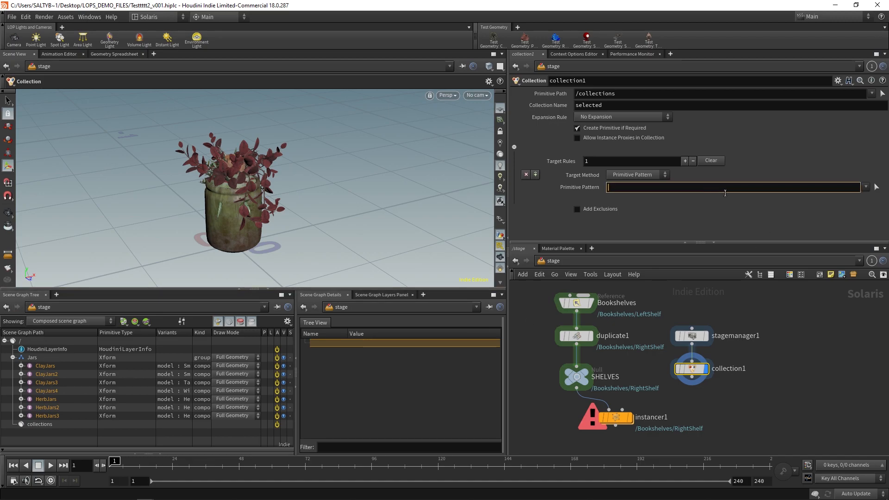
text(/Jars/)
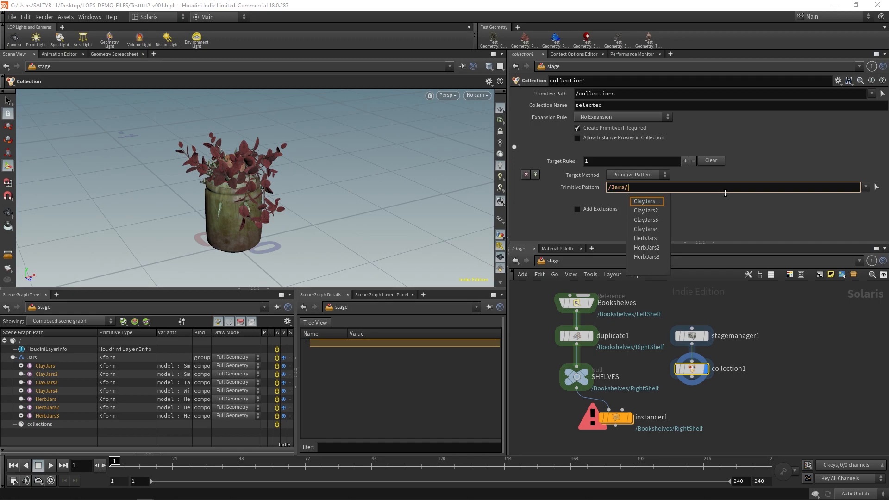
text(*)
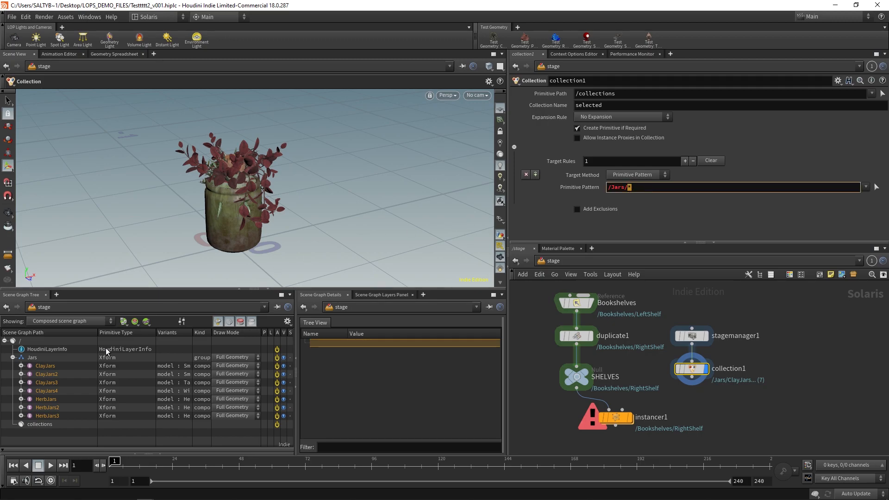
mouse_move(705, 406)
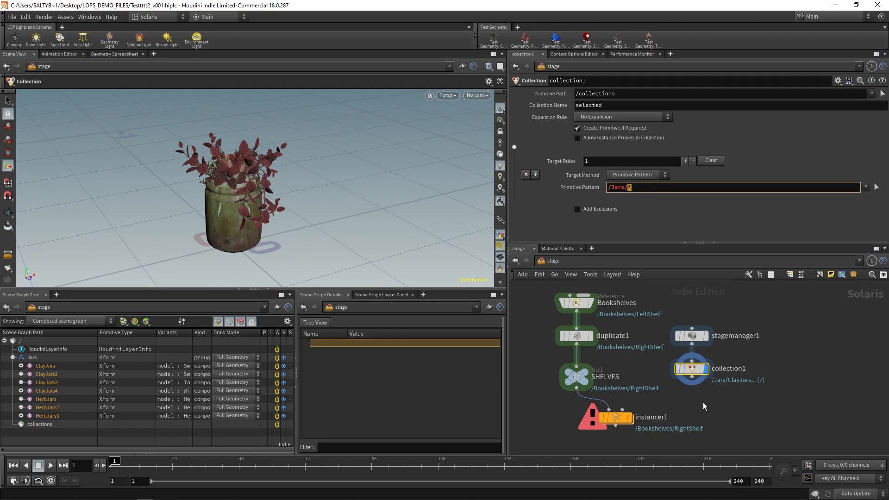
mouse_move(700, 349)
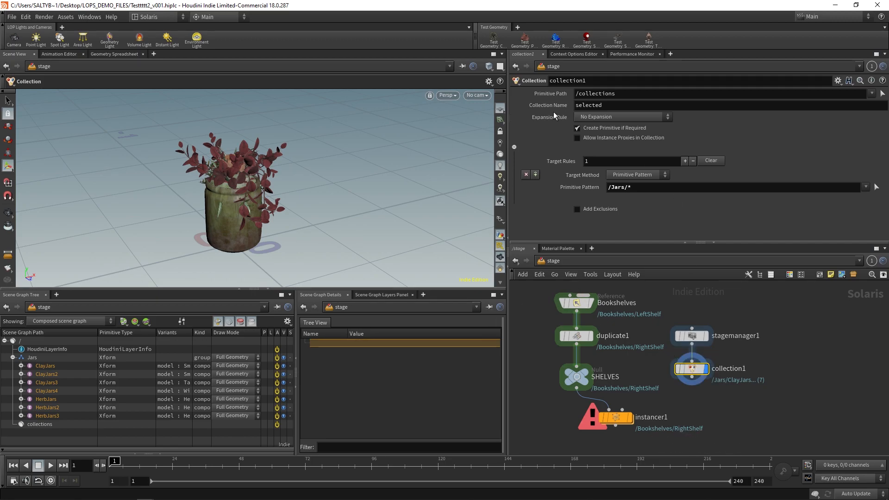
mouse_move(547, 94)
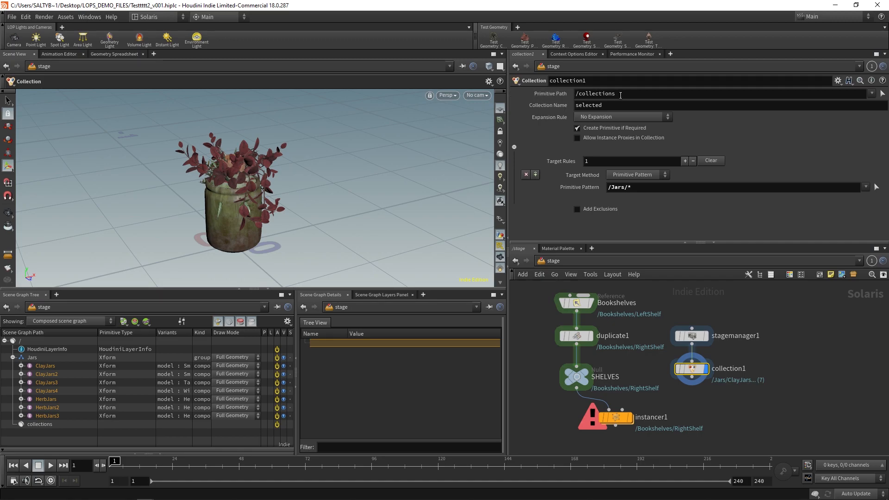
mouse_move(50, 428)
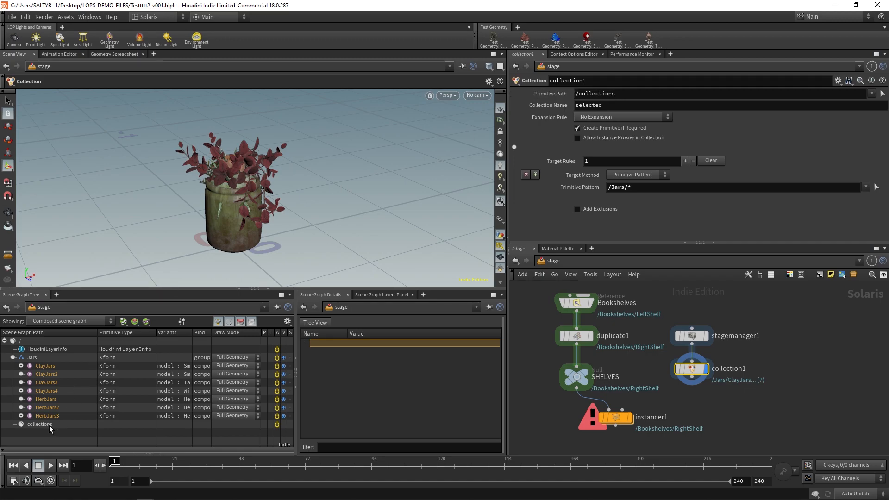
Rename the collection to JarsCollect in collection1's Collection Name field
click(40, 424)
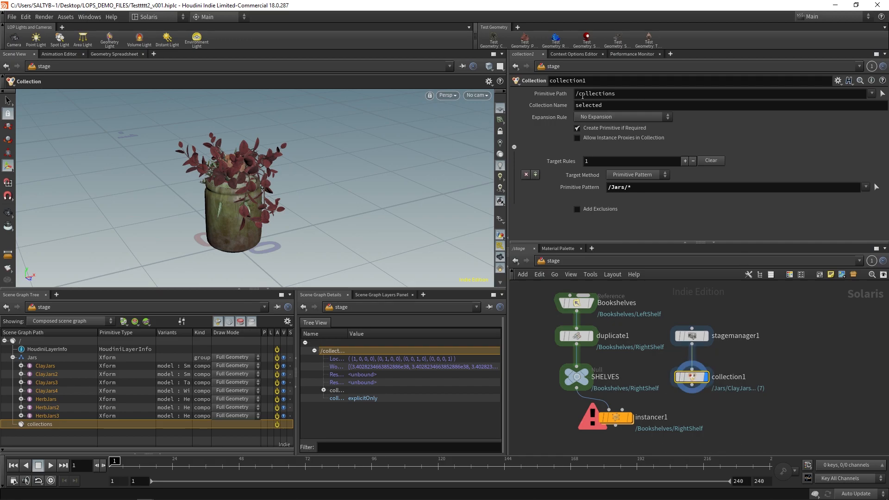
mouse_move(54, 414)
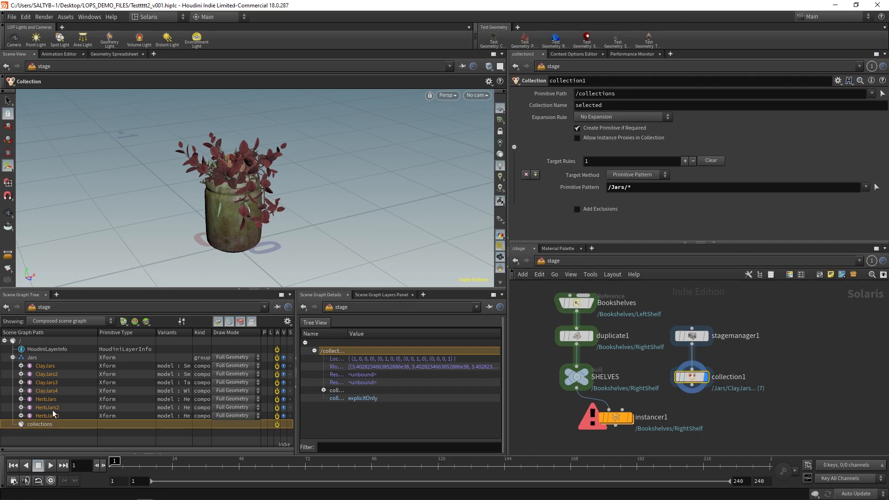
click(32, 358)
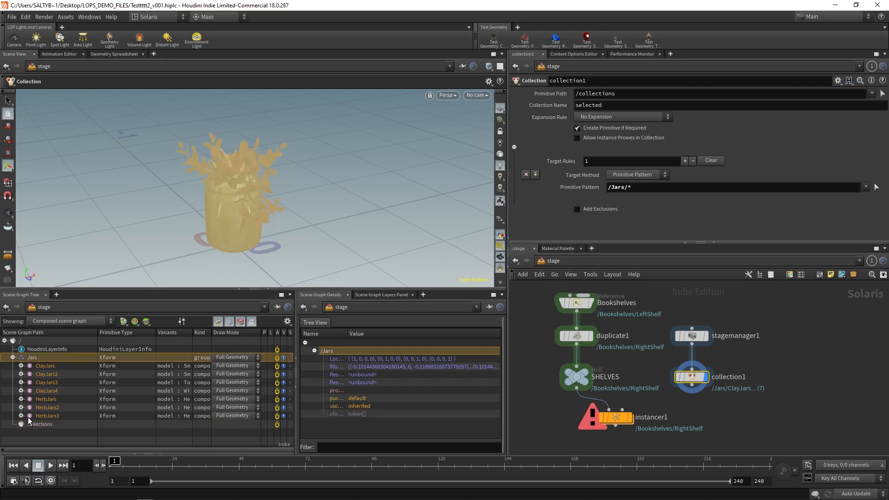
click(40, 424)
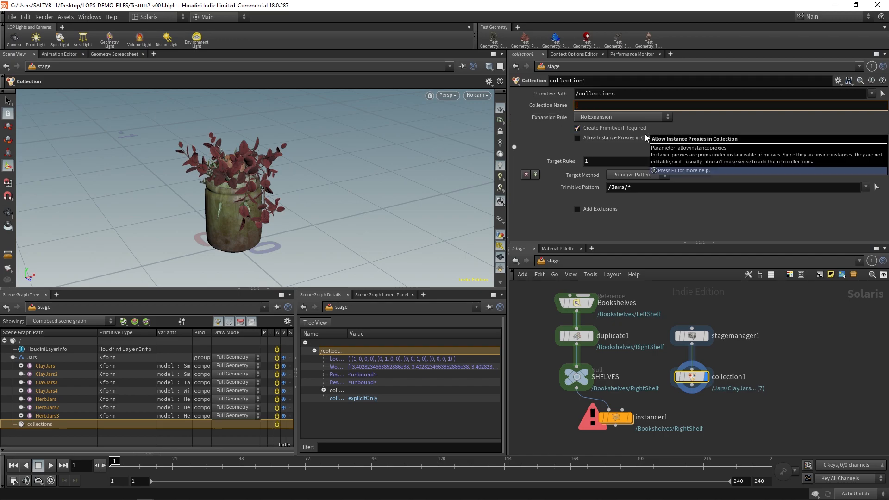
text(JarsCollect)
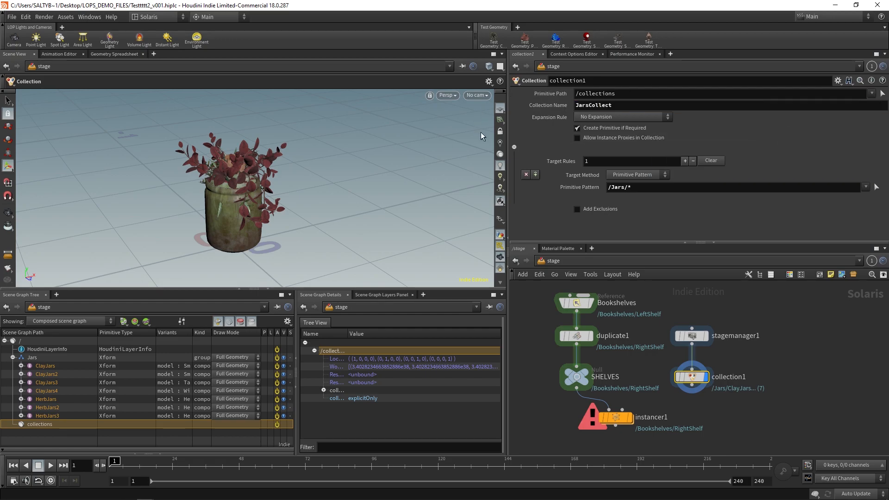
mouse_move(547, 93)
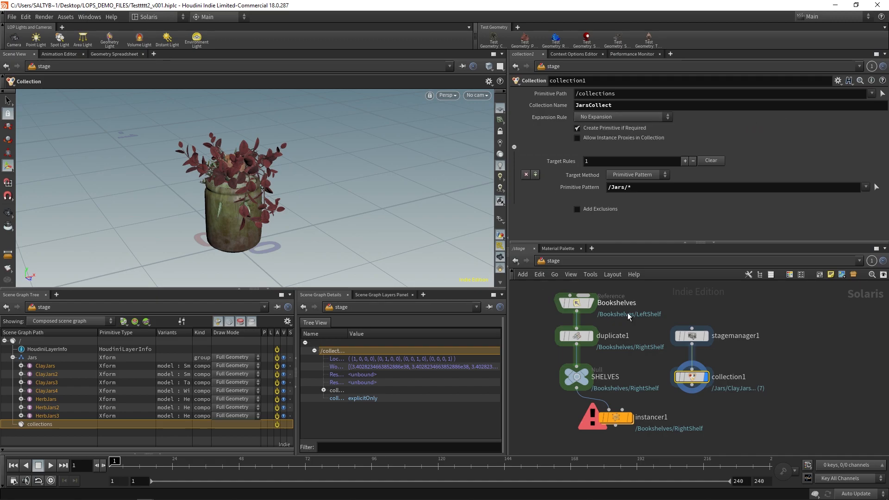
mouse_move(723, 409)
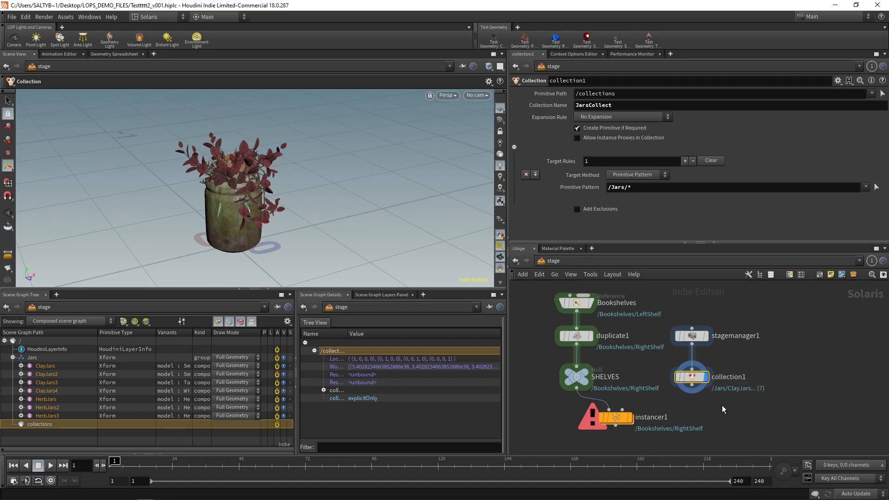